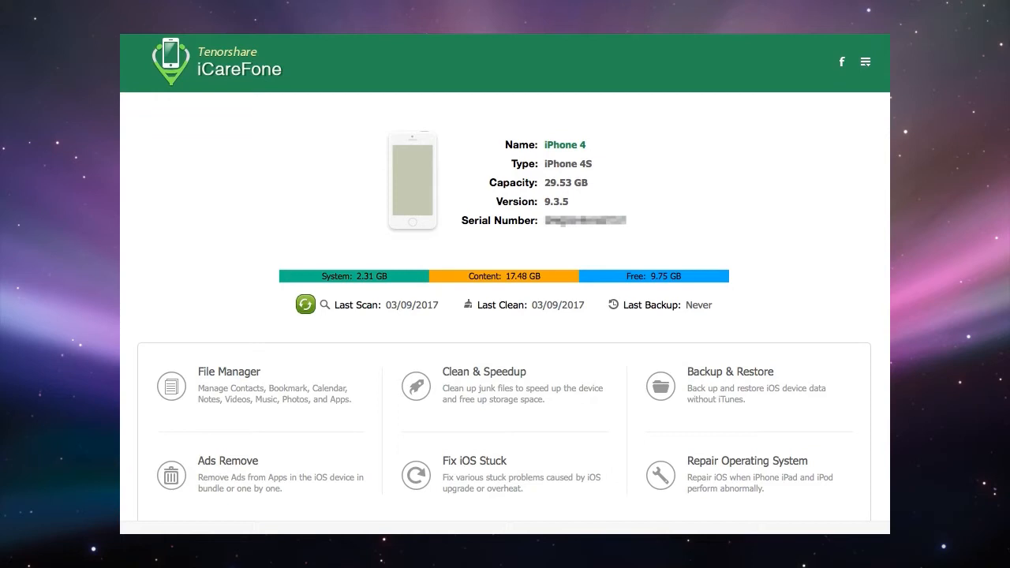
pyautogui.moveTo(235, 265)
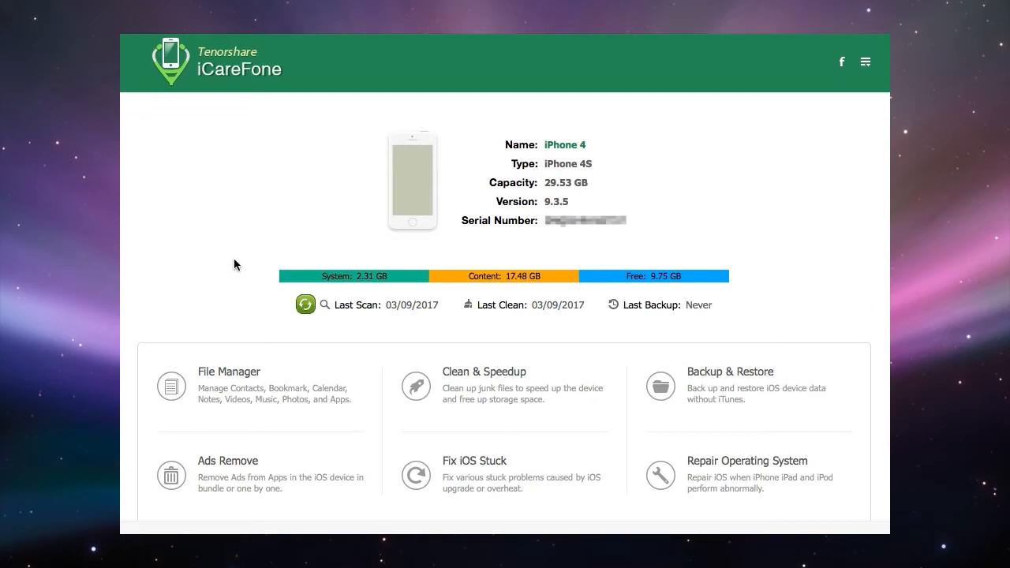
pyautogui.moveTo(247, 395)
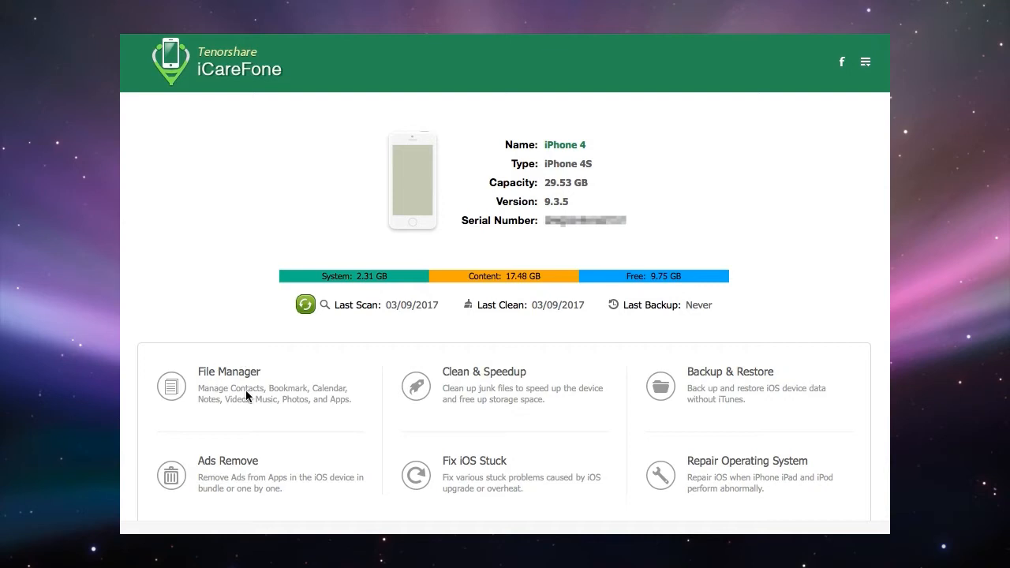
pyautogui.moveTo(326, 370)
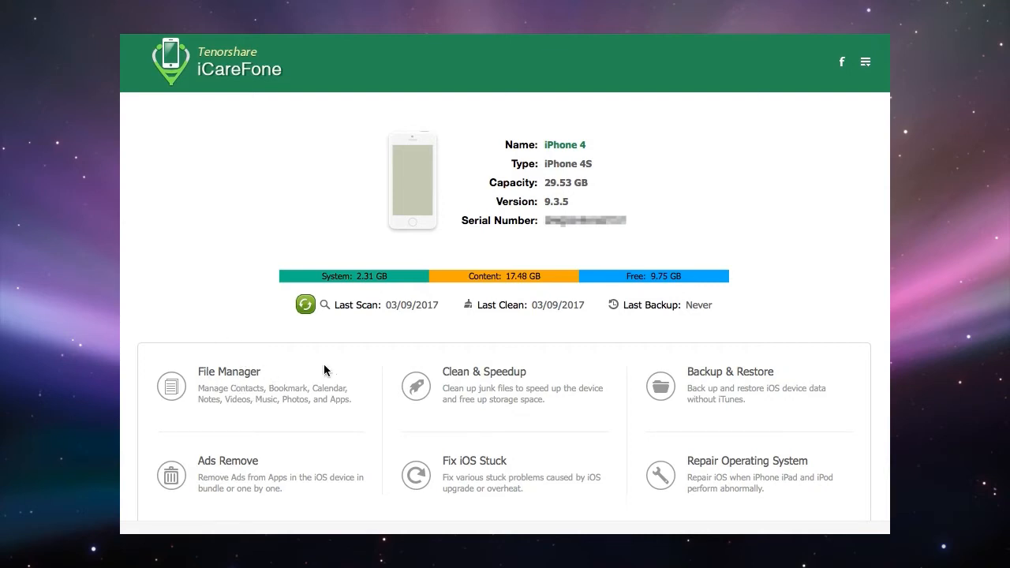
# - Open File Manager to show the Contacts, Music, Photos, Apps and Bookmarks categories
pyautogui.click(229, 387)
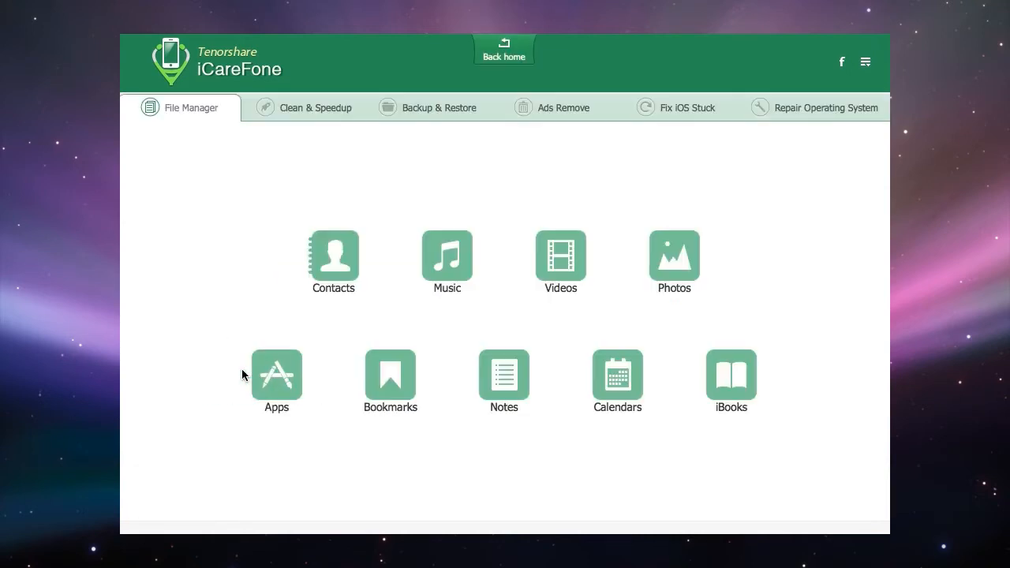
pyautogui.moveTo(785, 196)
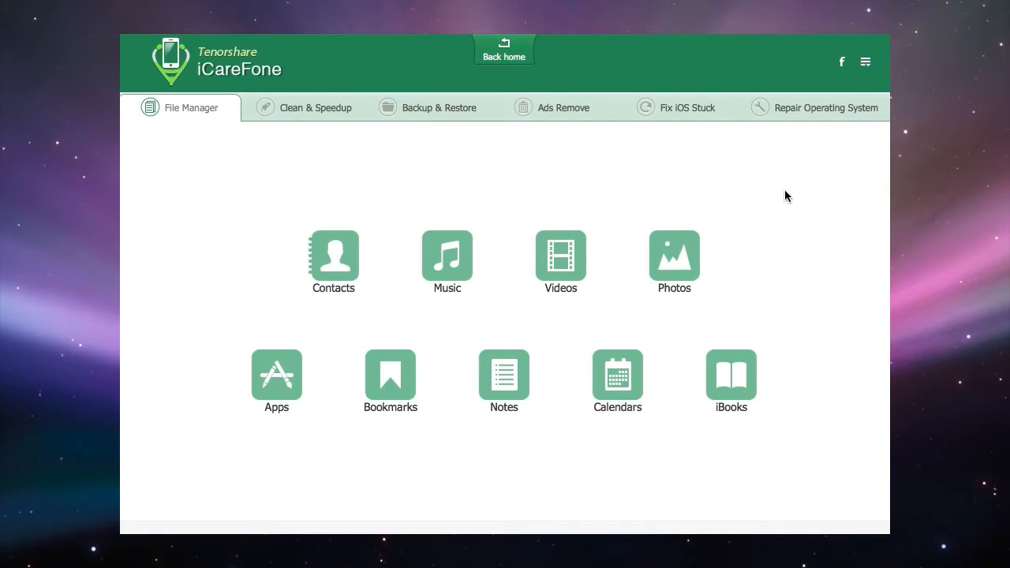
pyautogui.moveTo(292, 204)
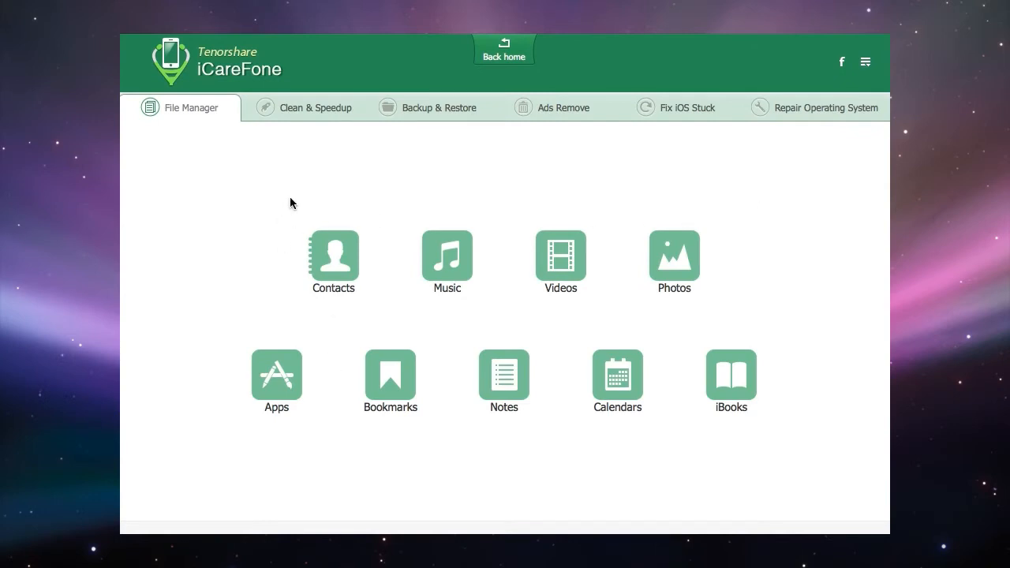
pyautogui.moveTo(447, 258)
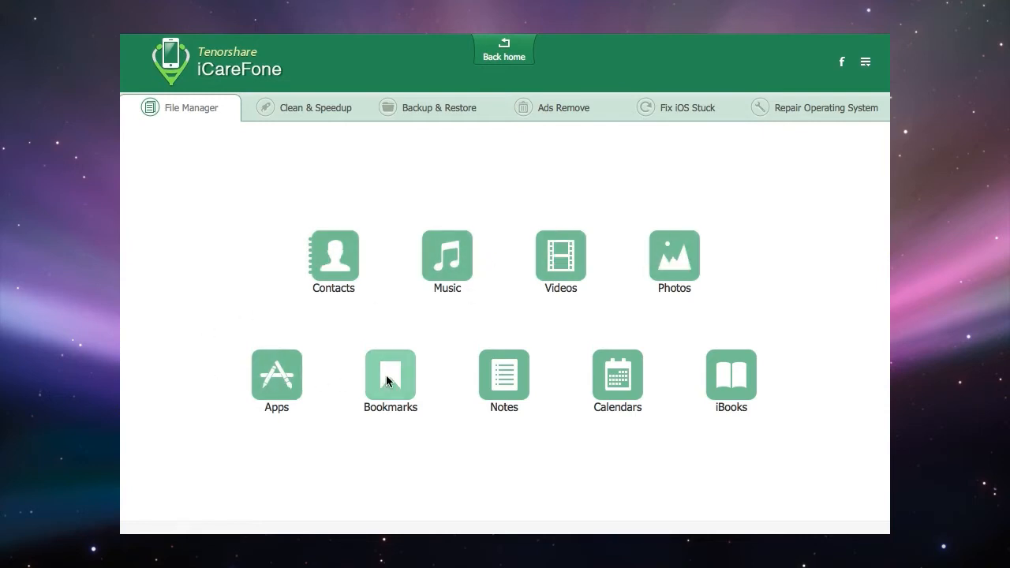
pyautogui.moveTo(747, 323)
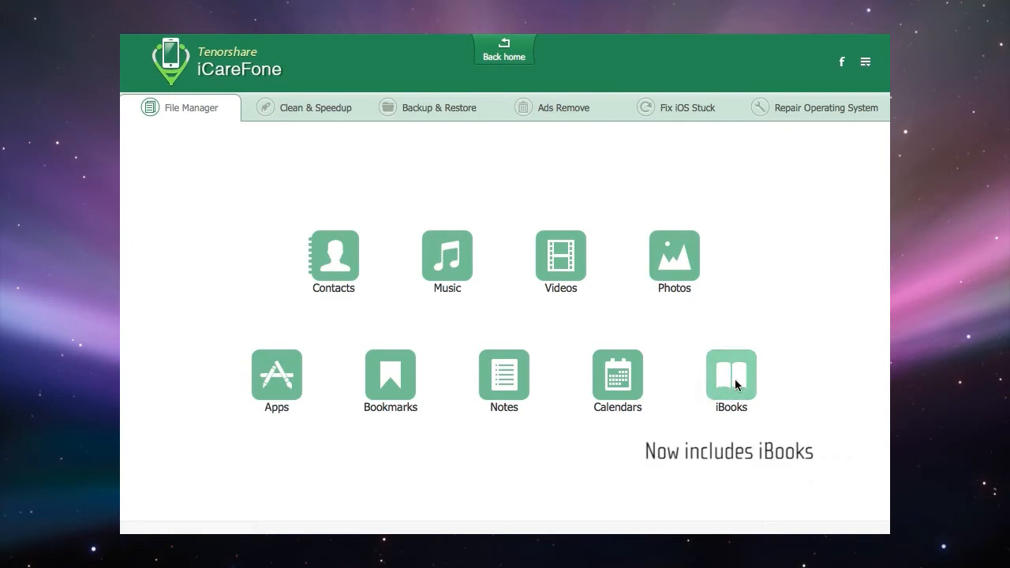
pyautogui.moveTo(778, 280)
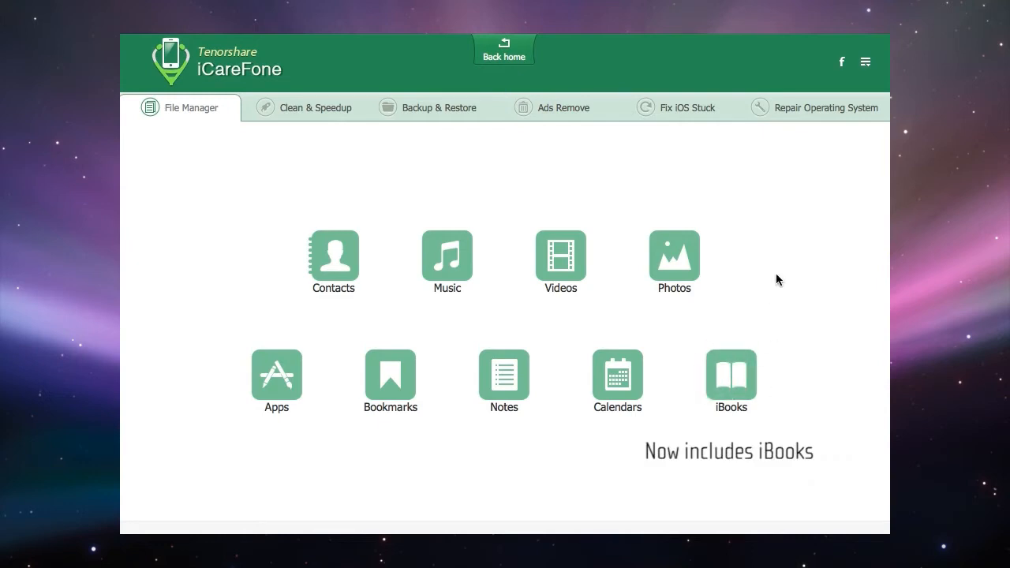
pyautogui.moveTo(748, 177)
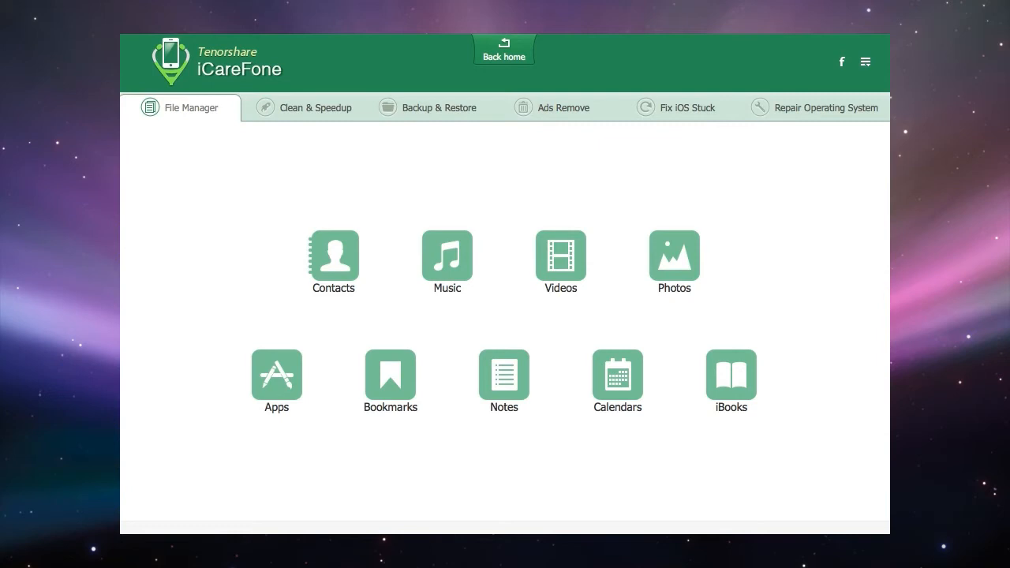
# - Open the Music library and tick one song, then select all 69 tracks
pyautogui.click(446, 255)
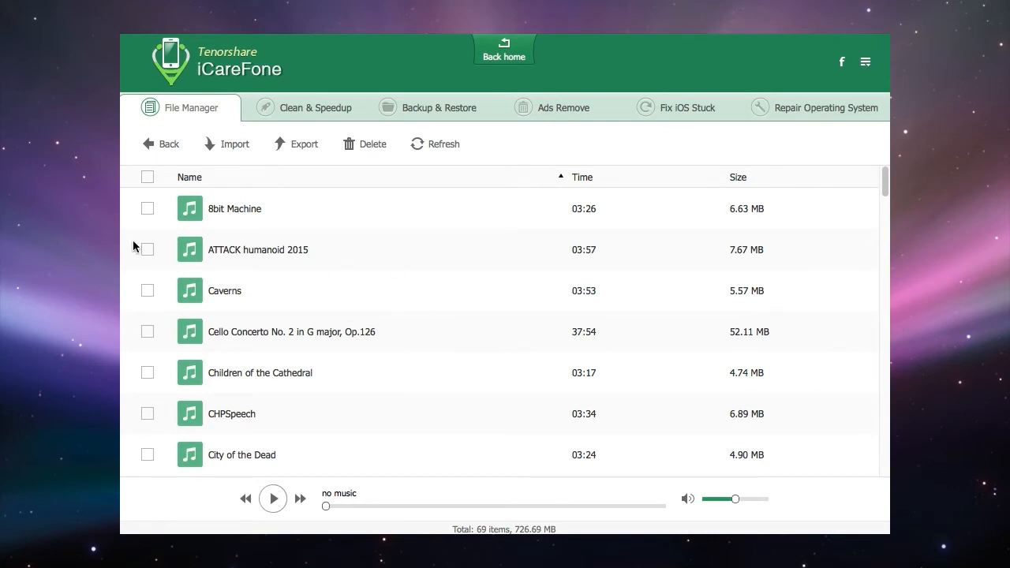
pyautogui.click(147, 250)
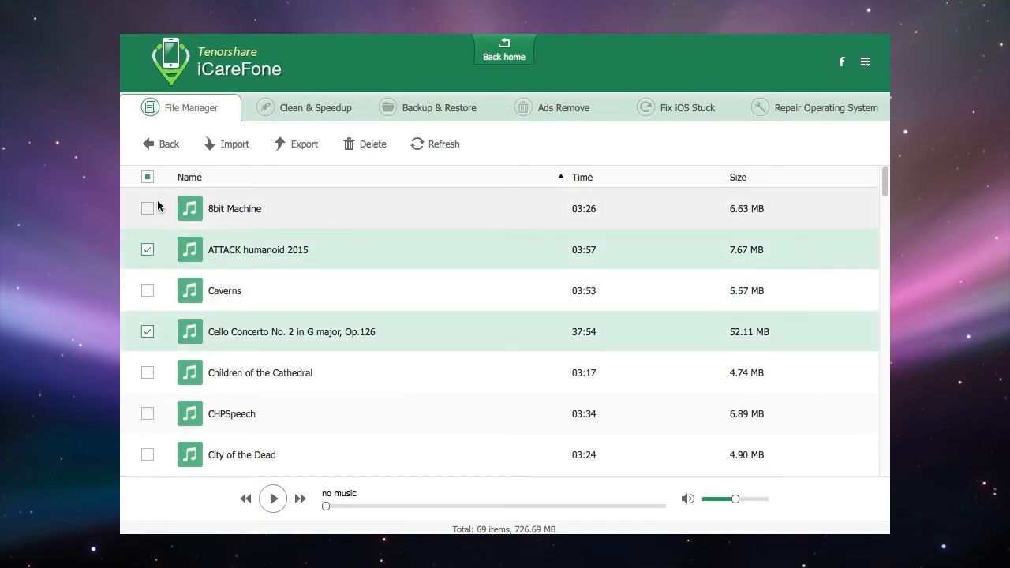
pyautogui.click(148, 176)
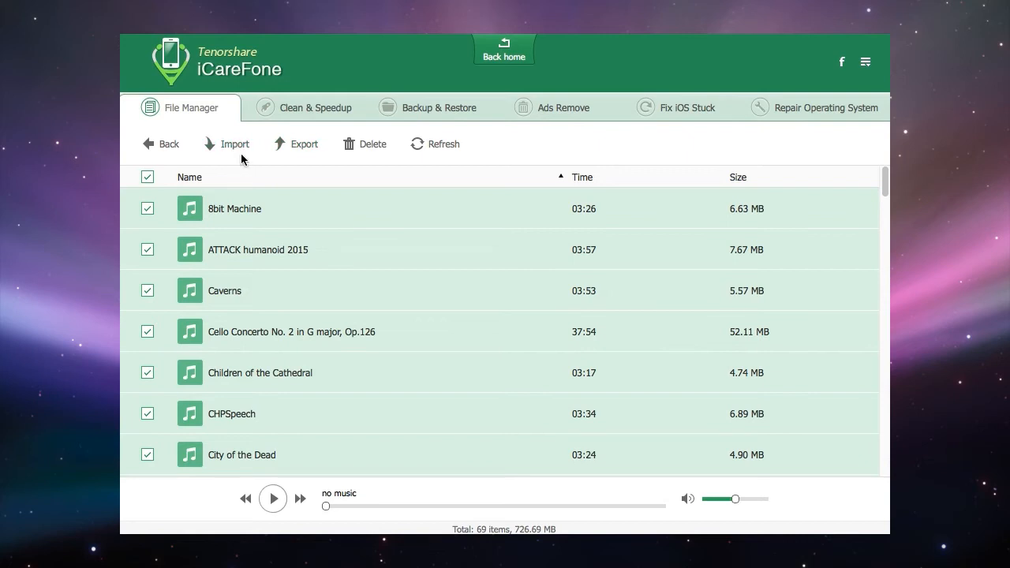
pyautogui.moveTo(243, 160)
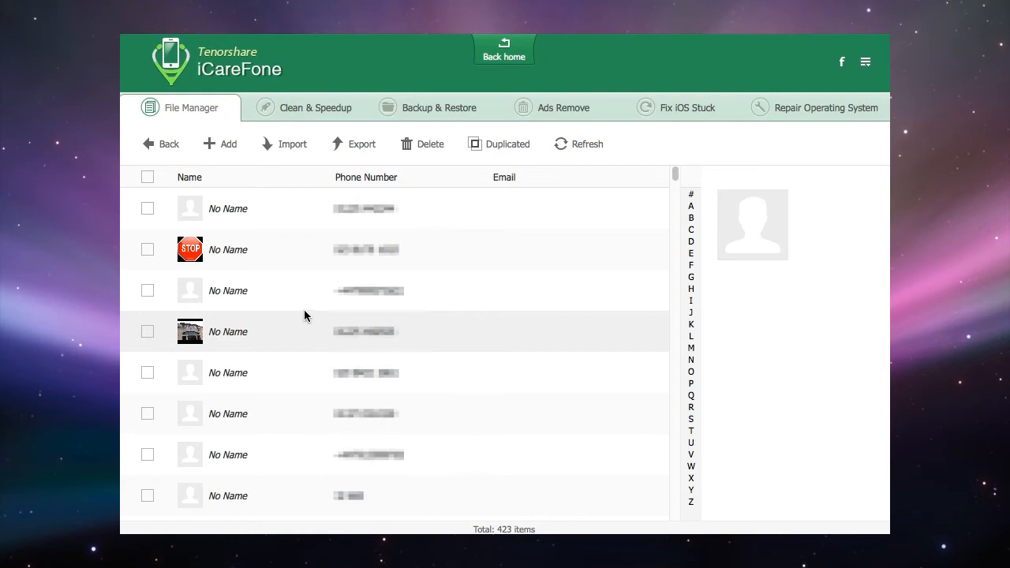
pyautogui.moveTo(287, 288)
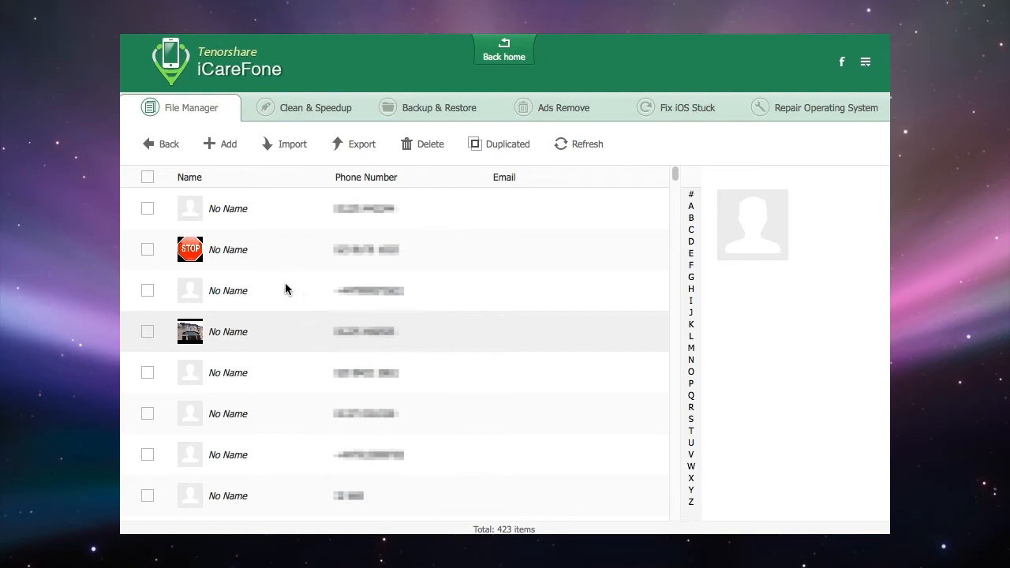
# - Tick two contacts, select all 423, and view the Backup, Excel, Text and XML export formats
pyautogui.click(148, 249)
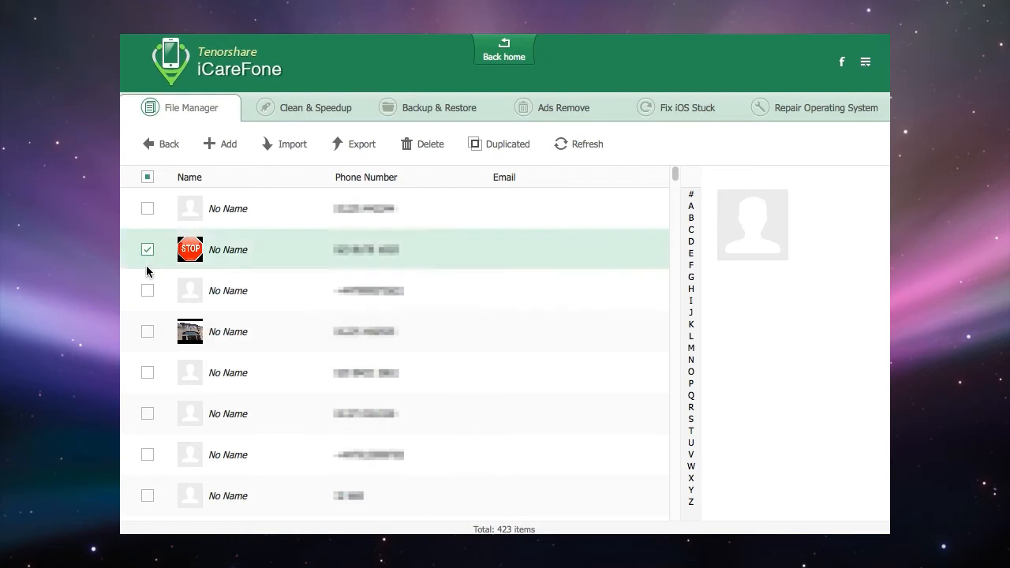
pyautogui.click(147, 373)
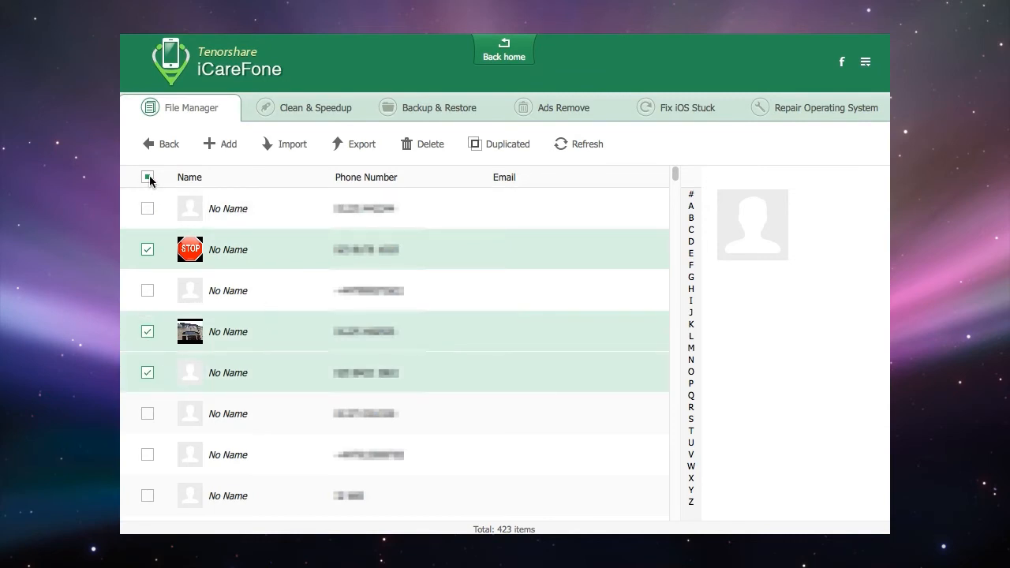
pyautogui.click(147, 177)
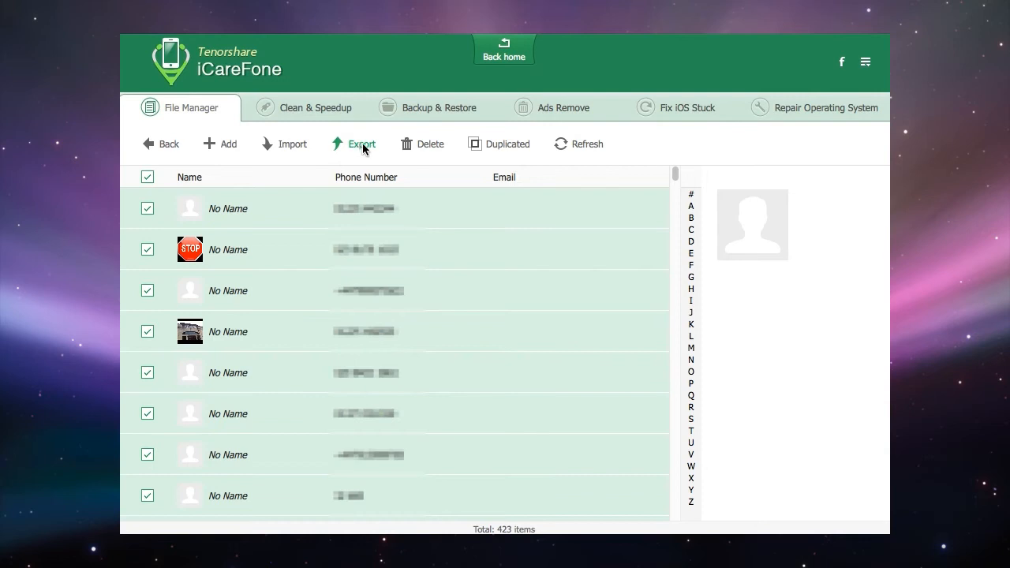
pyautogui.click(361, 143)
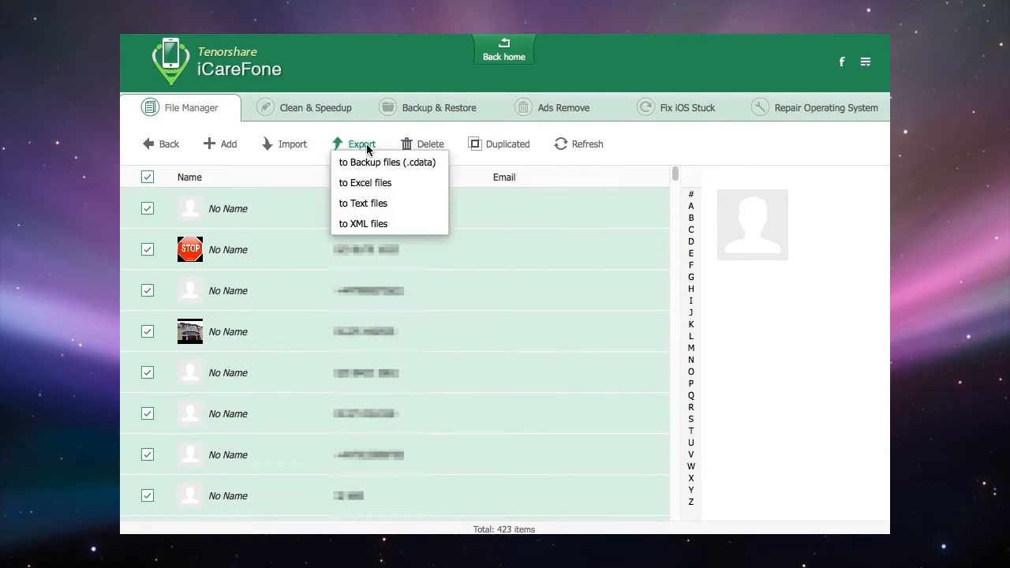
pyautogui.moveTo(364, 203)
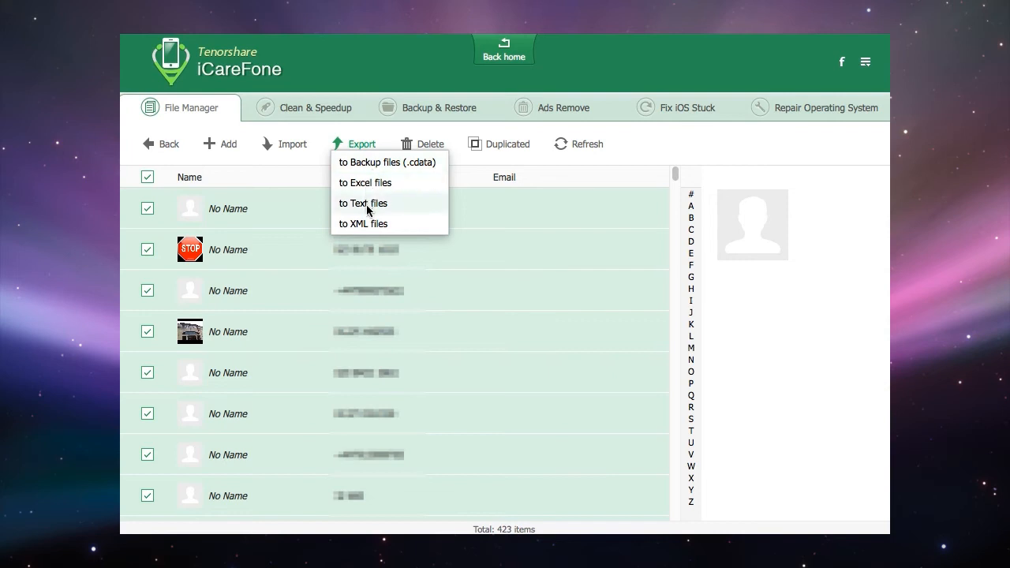
pyautogui.moveTo(411, 182)
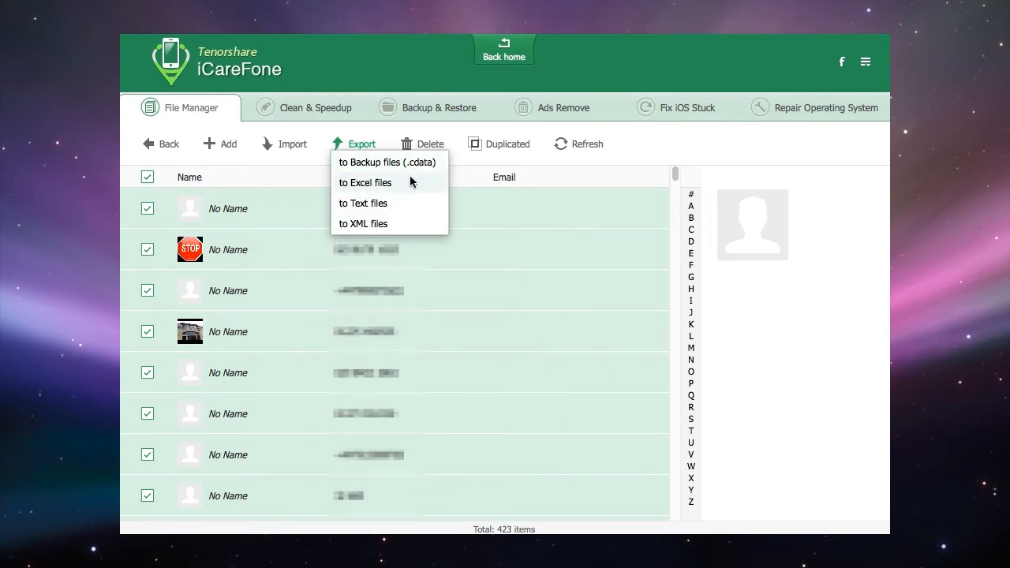
pyautogui.moveTo(401, 165)
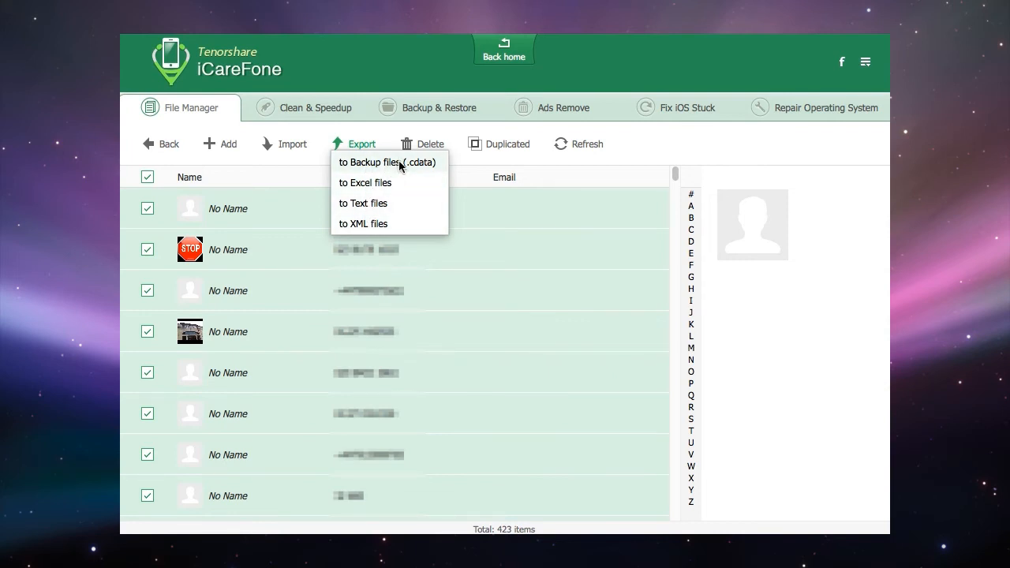
pyautogui.moveTo(440, 160)
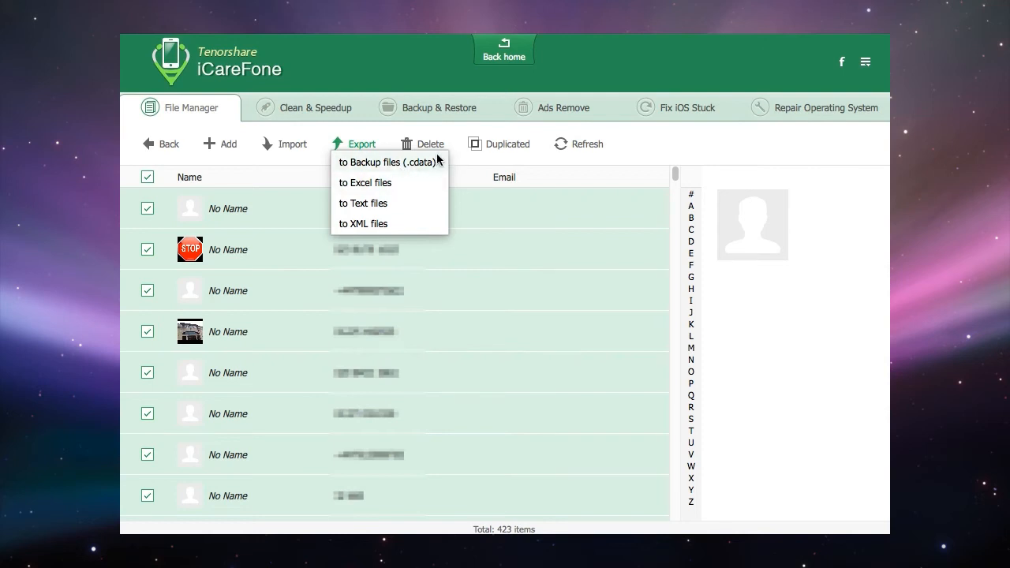
pyautogui.moveTo(401, 70)
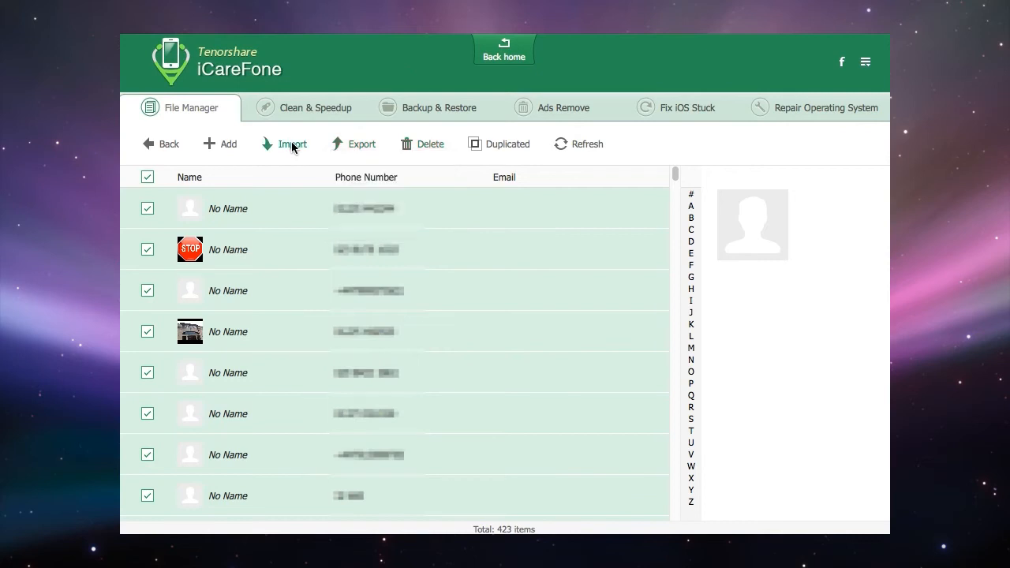
pyautogui.moveTo(719, 130)
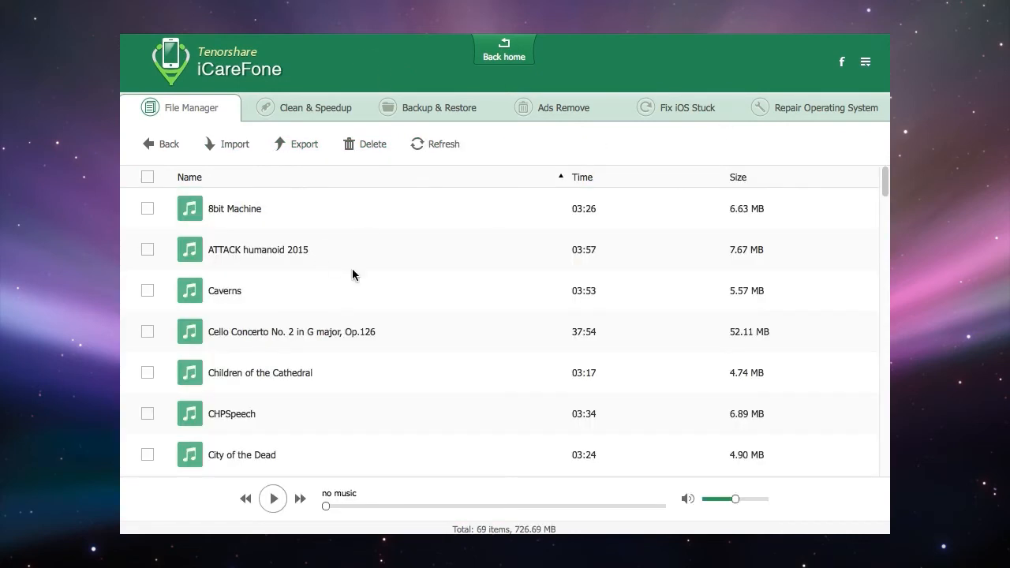
pyautogui.moveTo(287, 283)
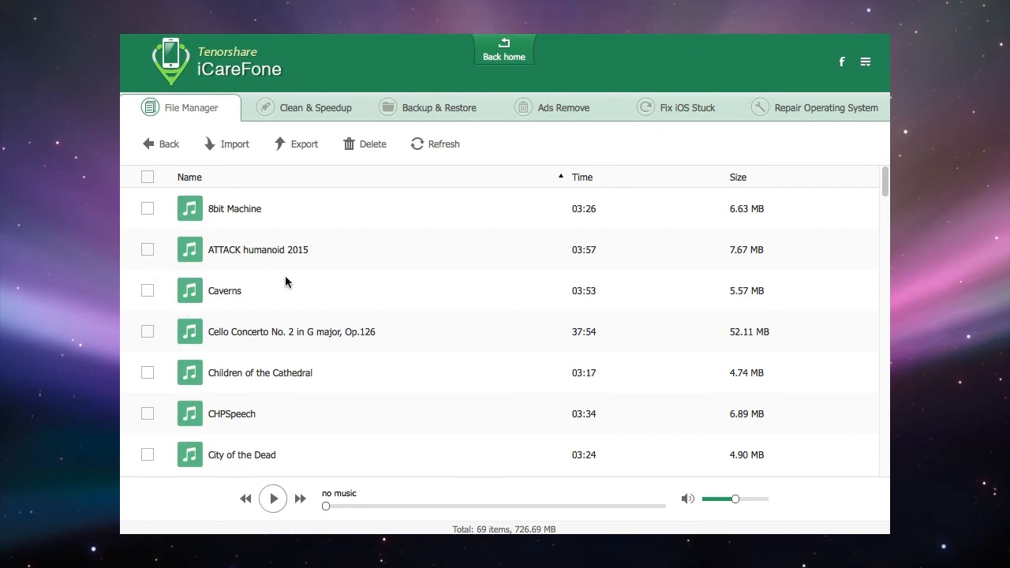
# - Tick a song, select all 69 music tracks, then open the Photos albums
pyautogui.click(147, 250)
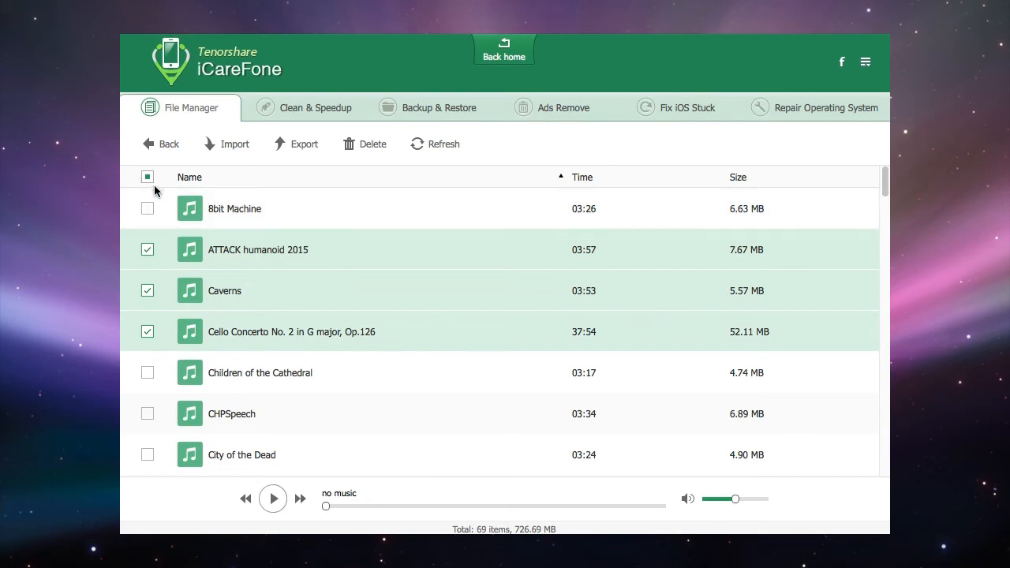
pyautogui.click(148, 176)
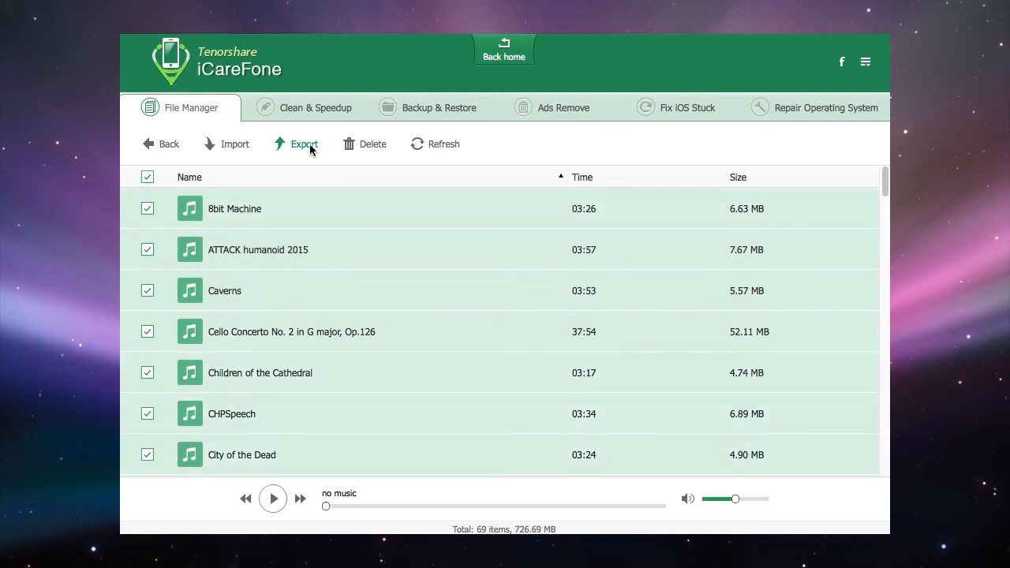
pyautogui.moveTo(617, 170)
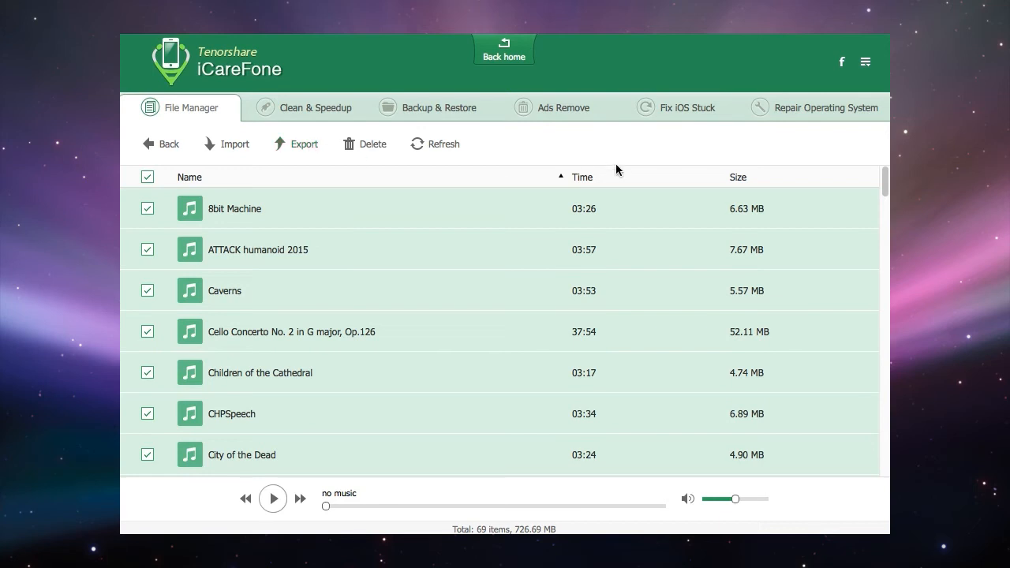
pyautogui.moveTo(235, 144)
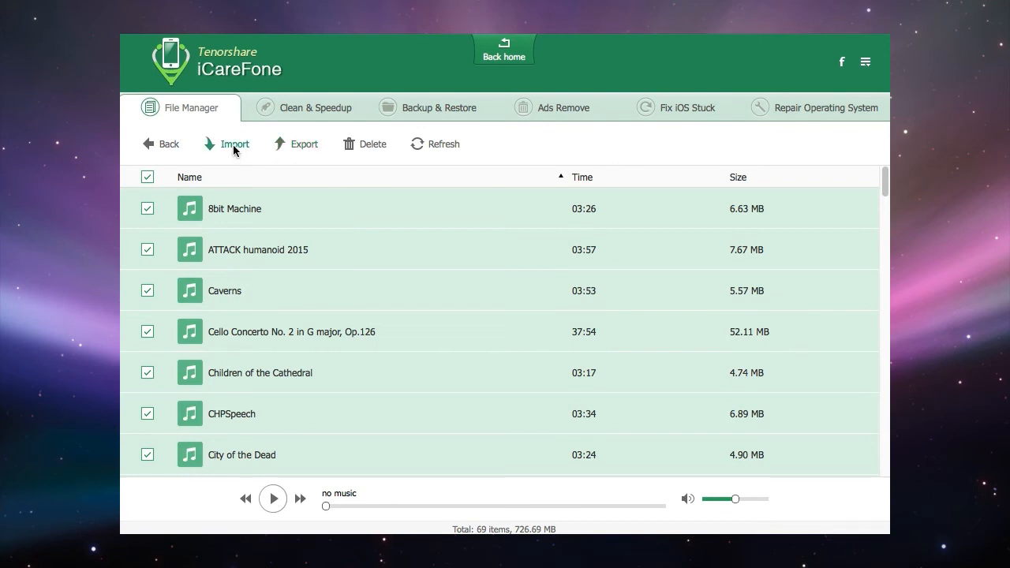
pyautogui.click(234, 143)
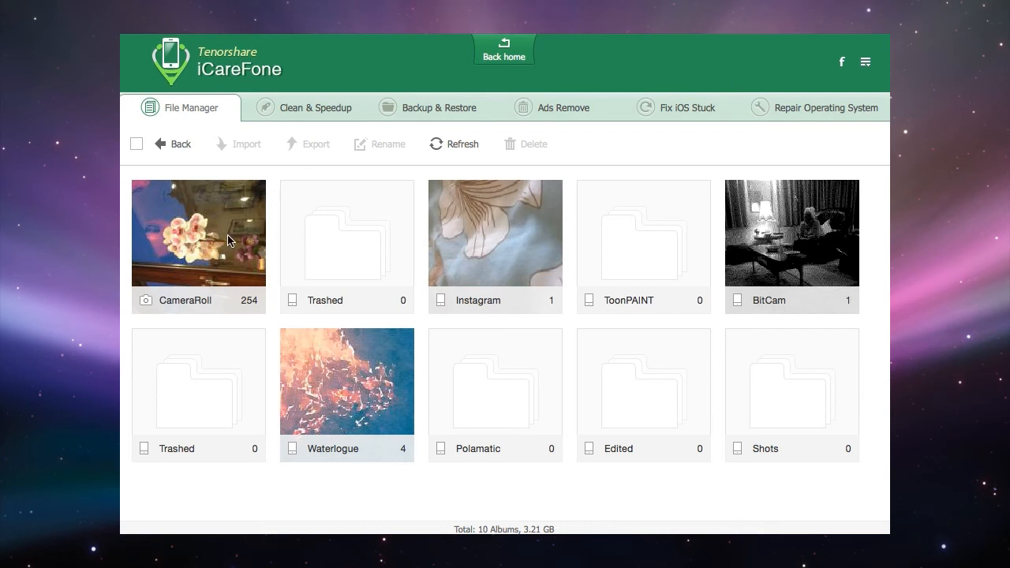
# - Open the 254-photo CameraRoll album and check both 03.14.2017 photos
pyautogui.doubleClick(198, 231)
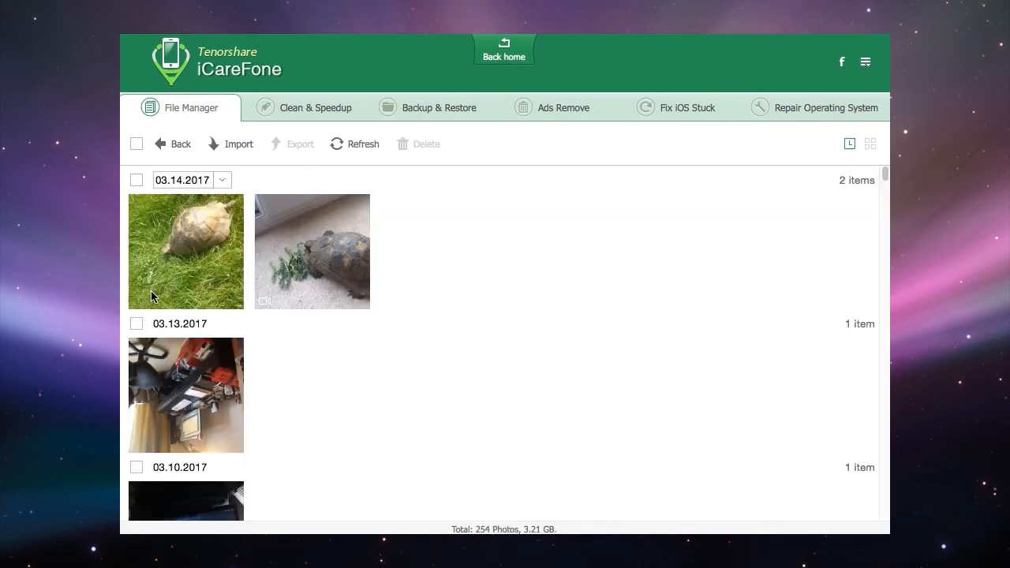
pyautogui.click(136, 180)
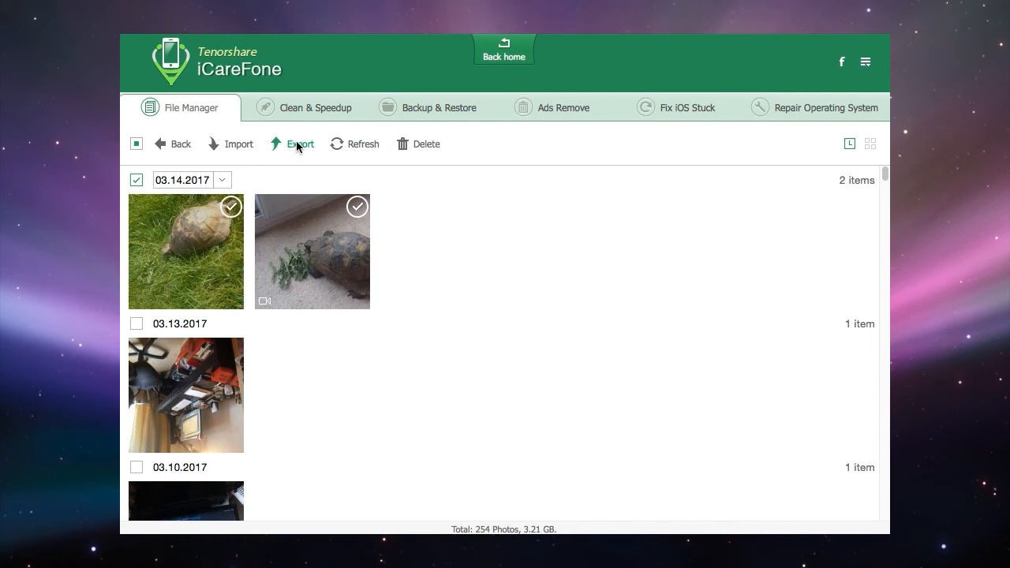
pyautogui.moveTo(383, 152)
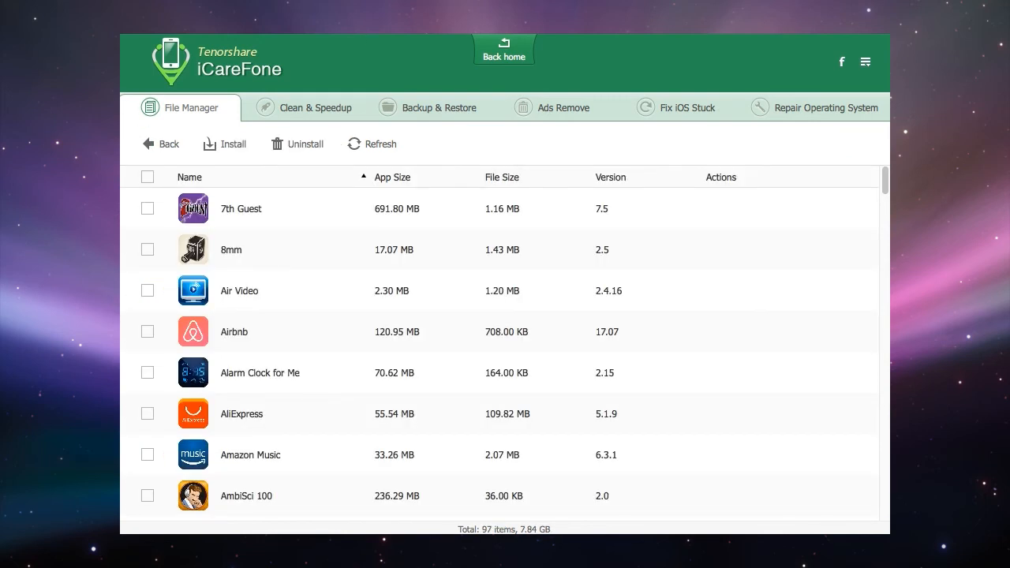
pyautogui.moveTo(399, 243)
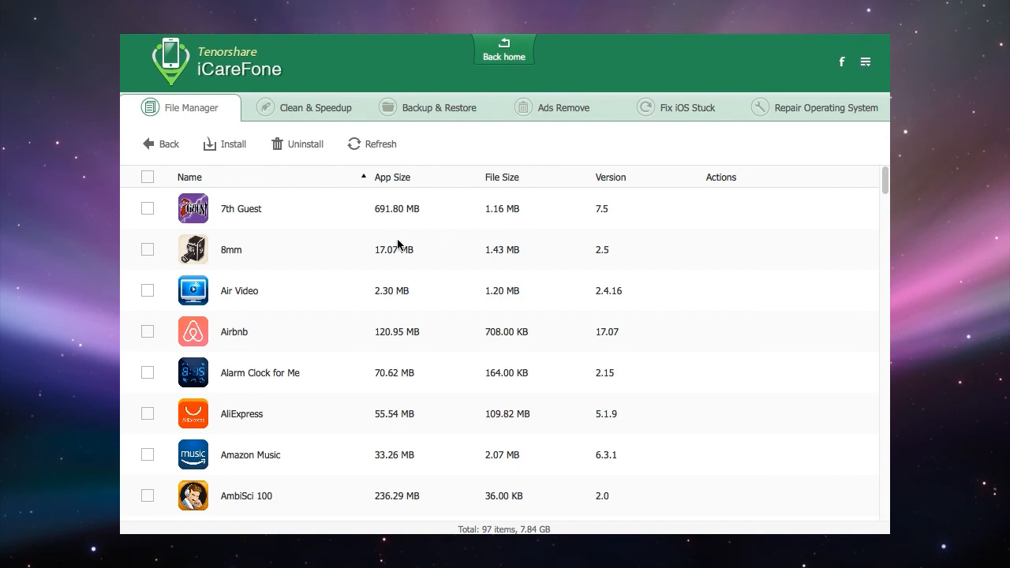
# - Scroll through the 97 installed apps and their sizes and versions, then back to the top
pyautogui.scroll(-3)
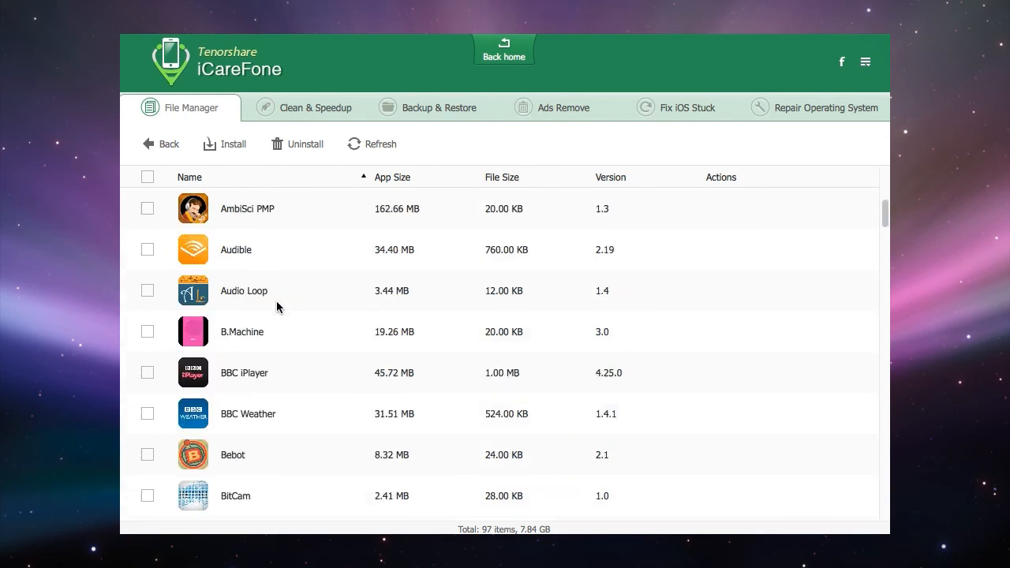
pyautogui.scroll(3)
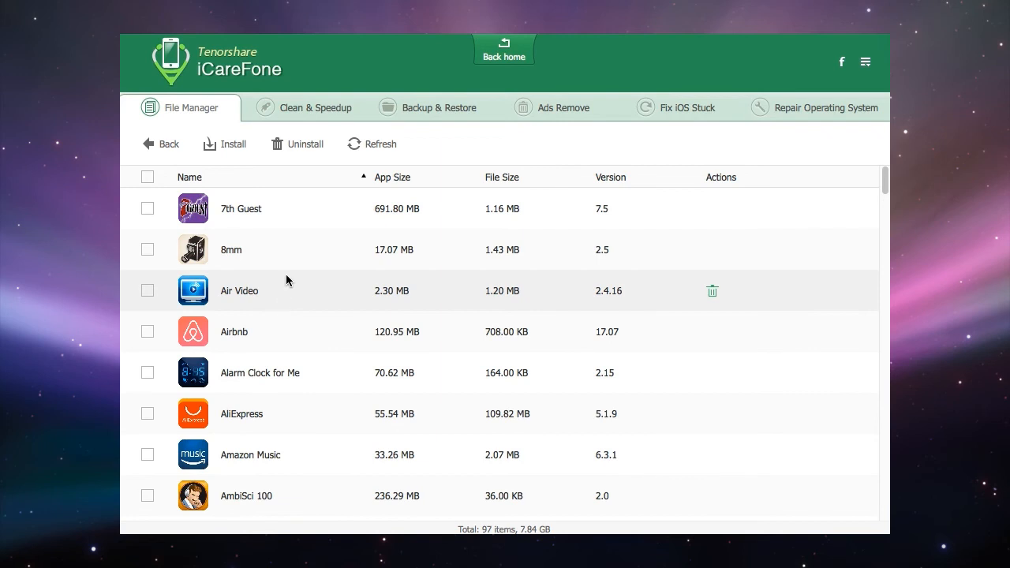
pyautogui.moveTo(271, 250)
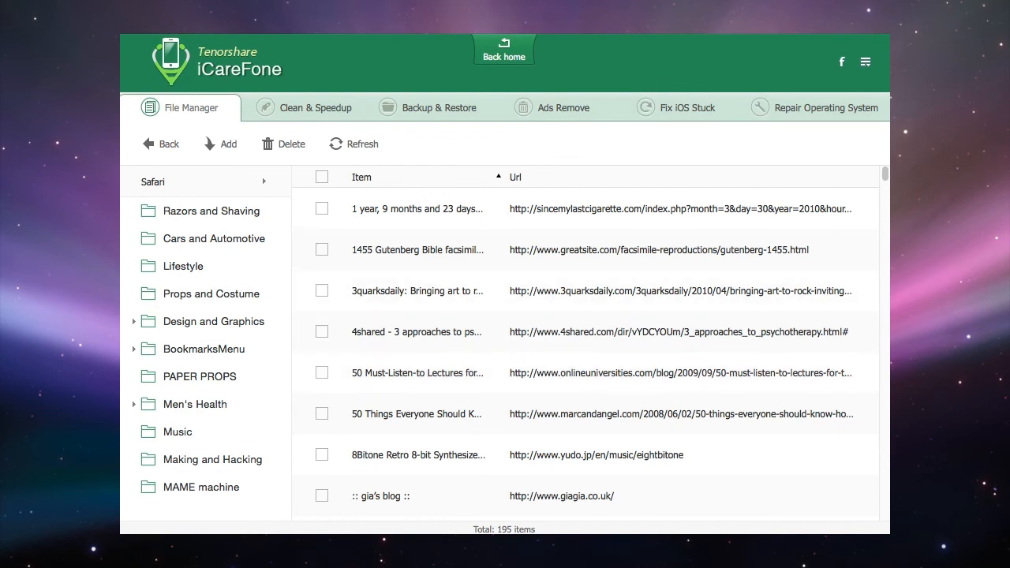
pyautogui.moveTo(486, 259)
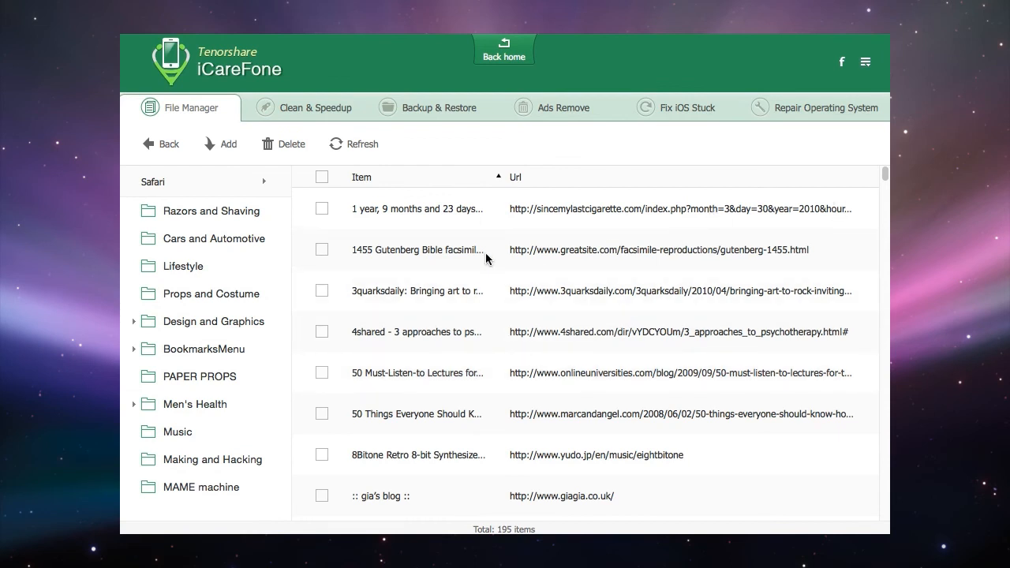
pyautogui.moveTo(553, 210)
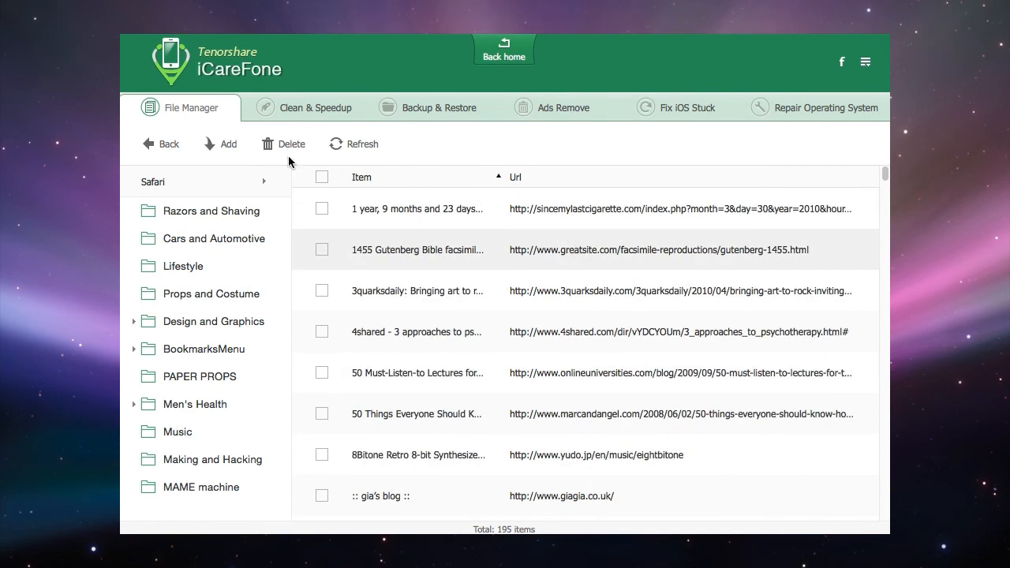
# - Leave the 195-item Safari bookmarks list for the device overview home screen
pyautogui.click(504, 48)
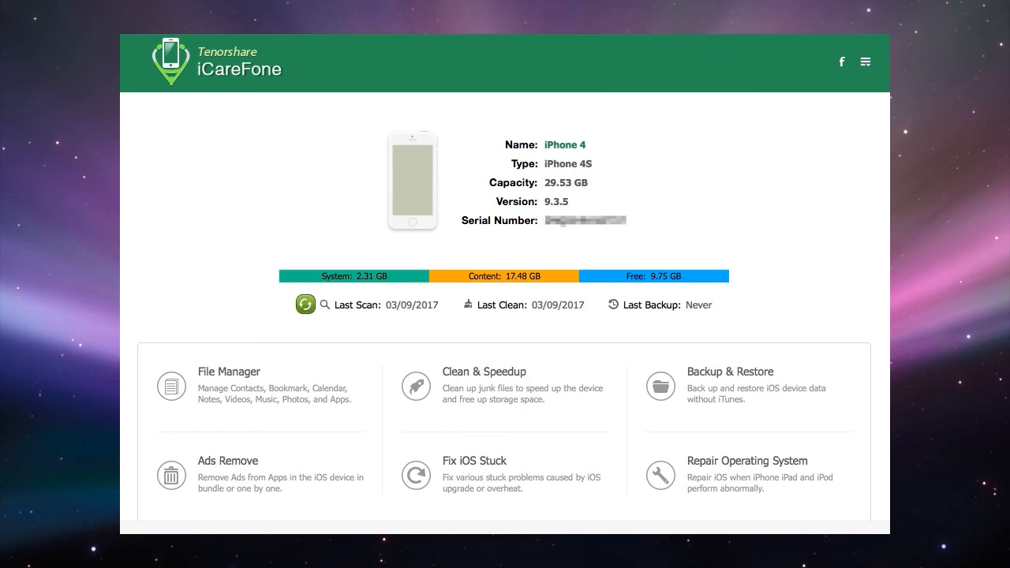